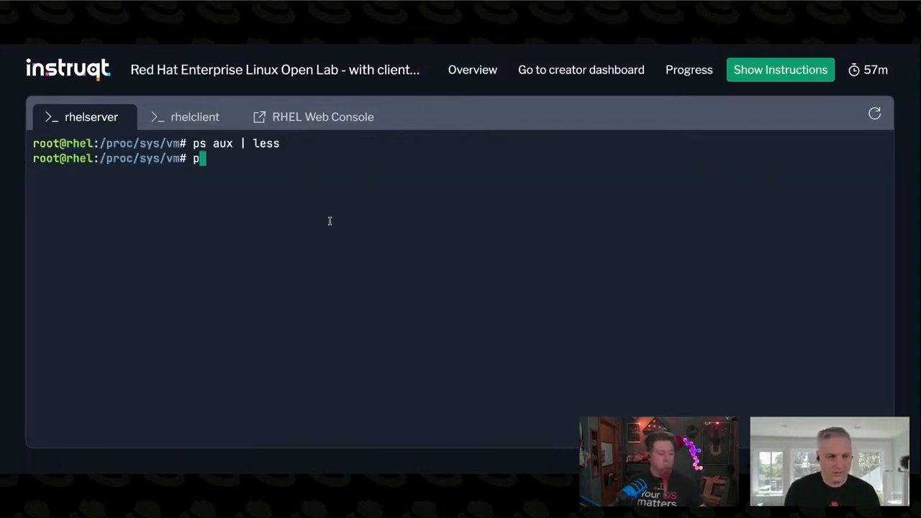
# List the running httpd processes with ps aux | grep [h]ttp
pyautogui.press('Backspace')
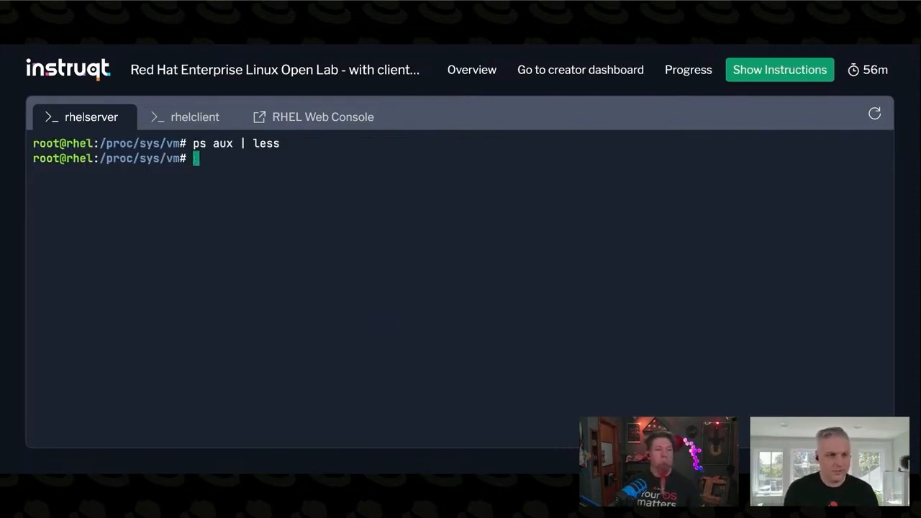
pyautogui.write('ps aux | grep')
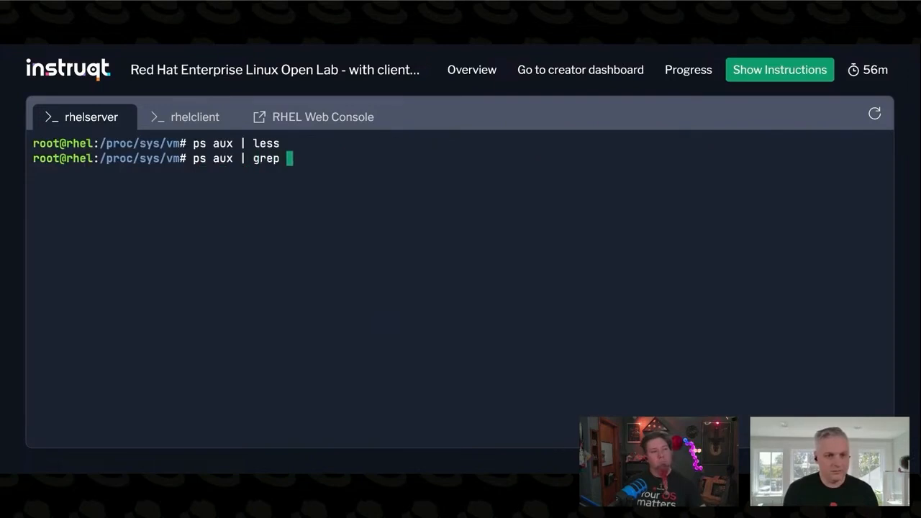
pyautogui.write('[h]')
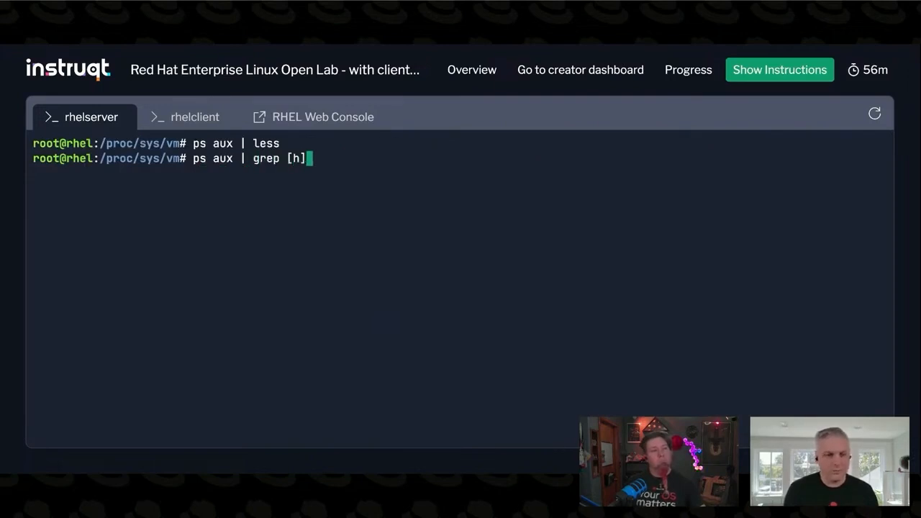
pyautogui.press('Return')
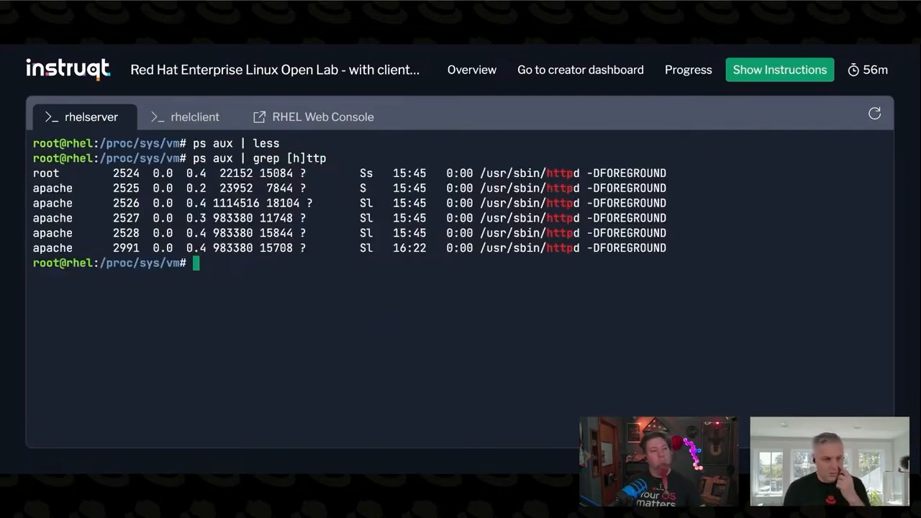
# Enter the command pmap 2525 | less for one httpd process
pyautogui.write('pm')
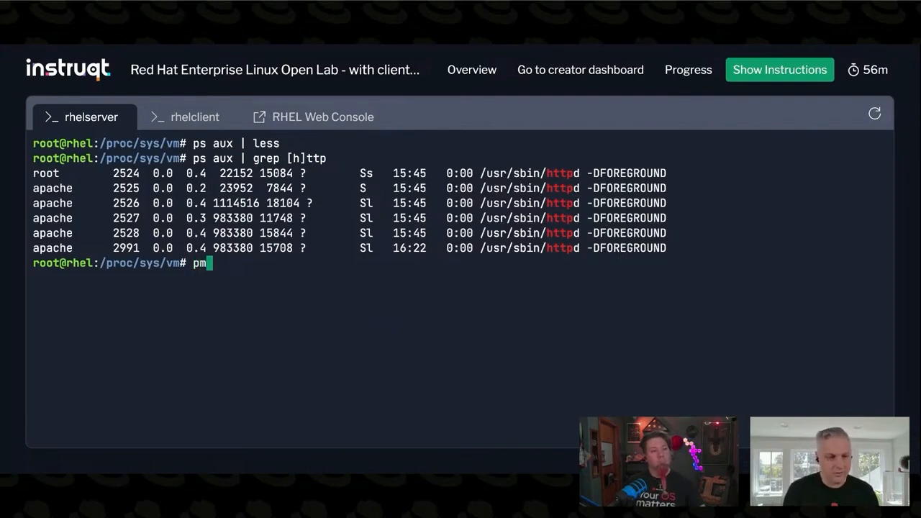
pyautogui.write('ap')
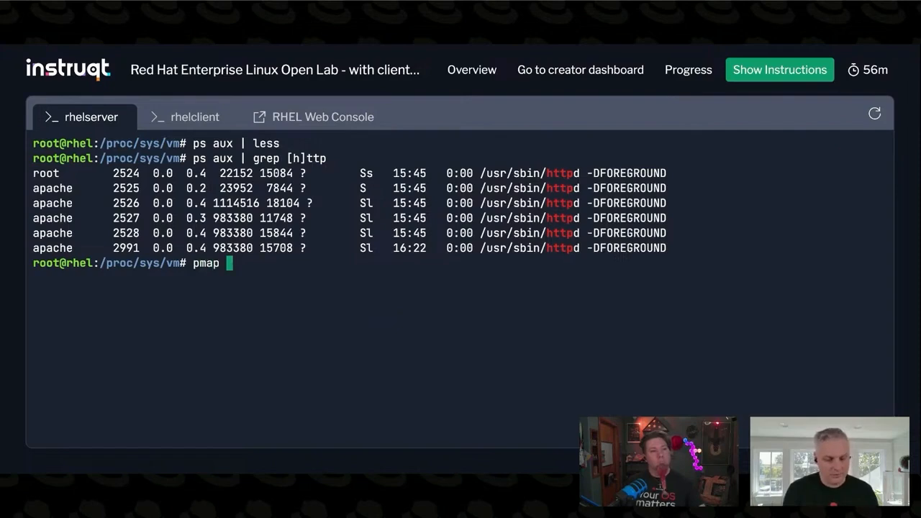
pyautogui.write('2525 | less')
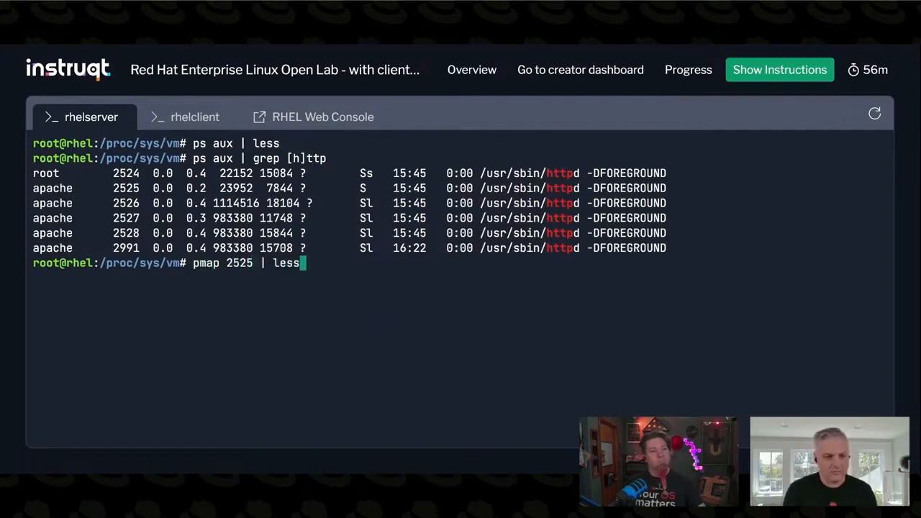
# Run pmap 2525 | less to display process 2525's memory map
pyautogui.press('Return')
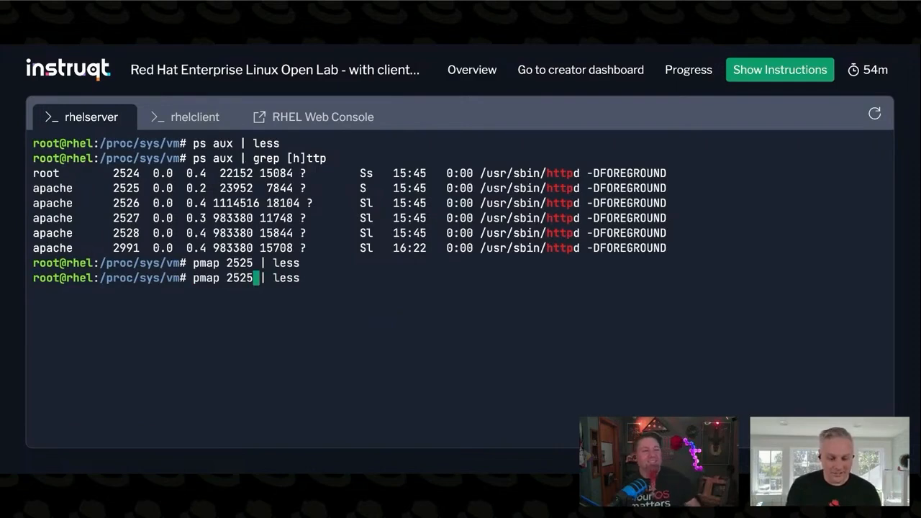
# Scroll through process 2526's pmap output and its shared libraries, then quit less
pyautogui.press('Return')
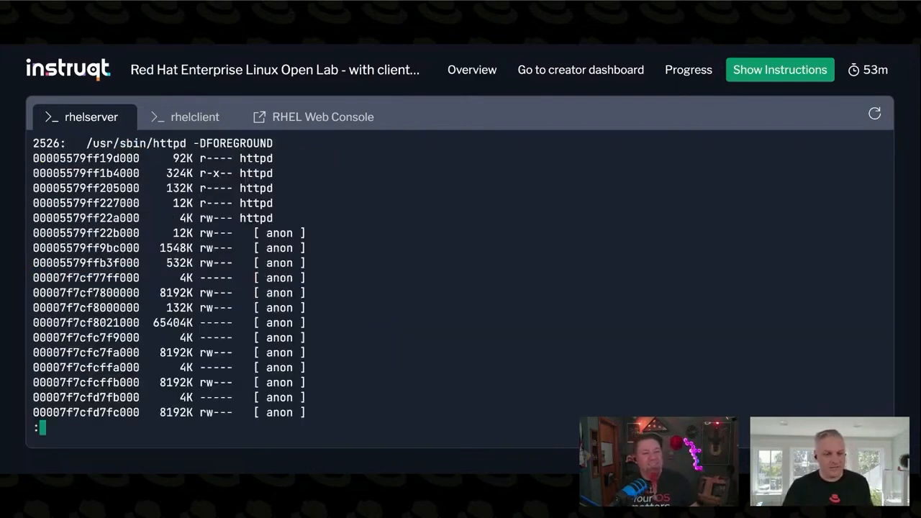
pyautogui.scroll(-3)
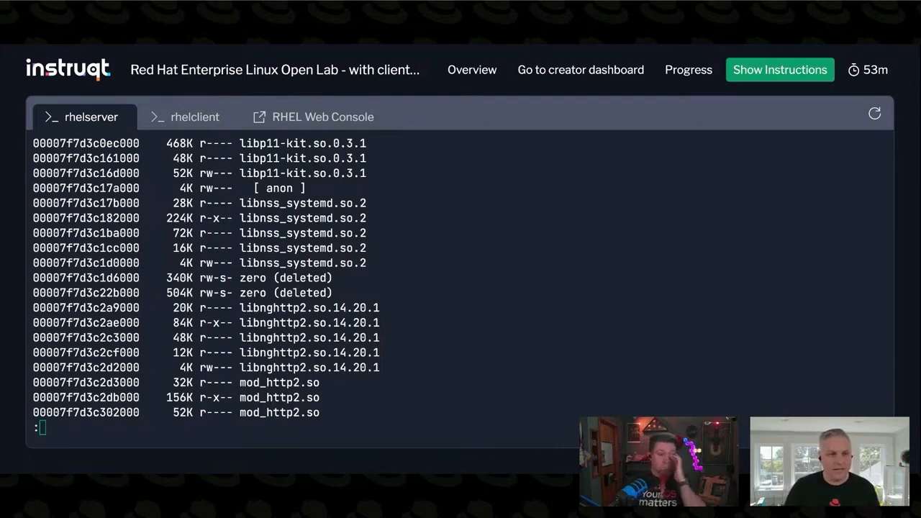
pyautogui.press('q')
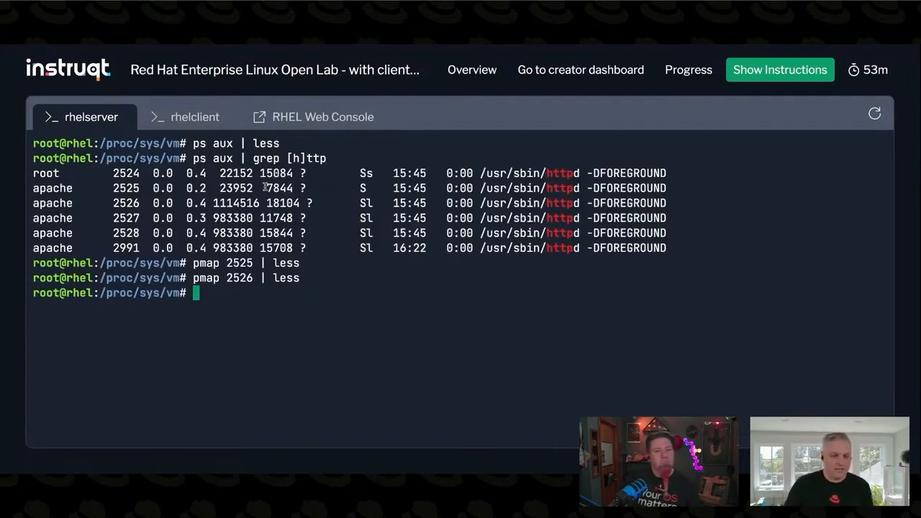
pyautogui.doubleClick(279, 188)
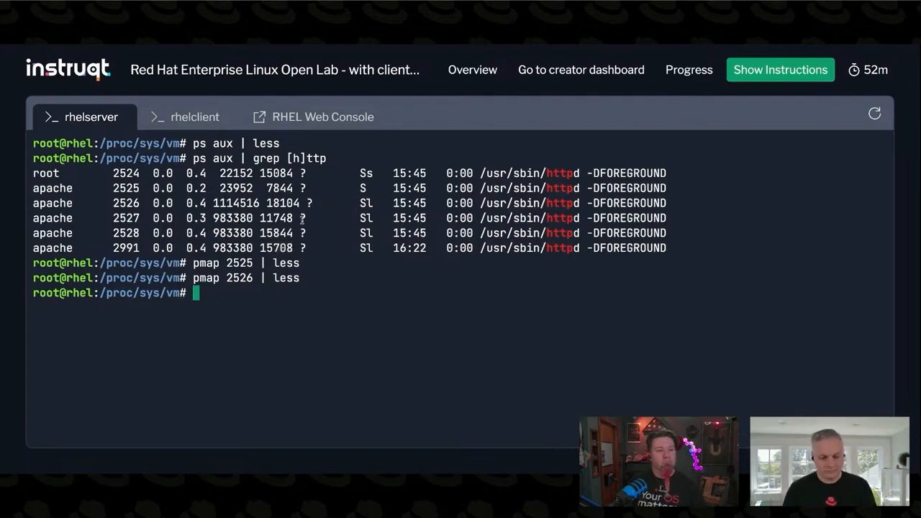
# Read /proc/sys/vm/overcommit_memory with cat, showing the value 0
pyautogui.write('cat overcommit_')
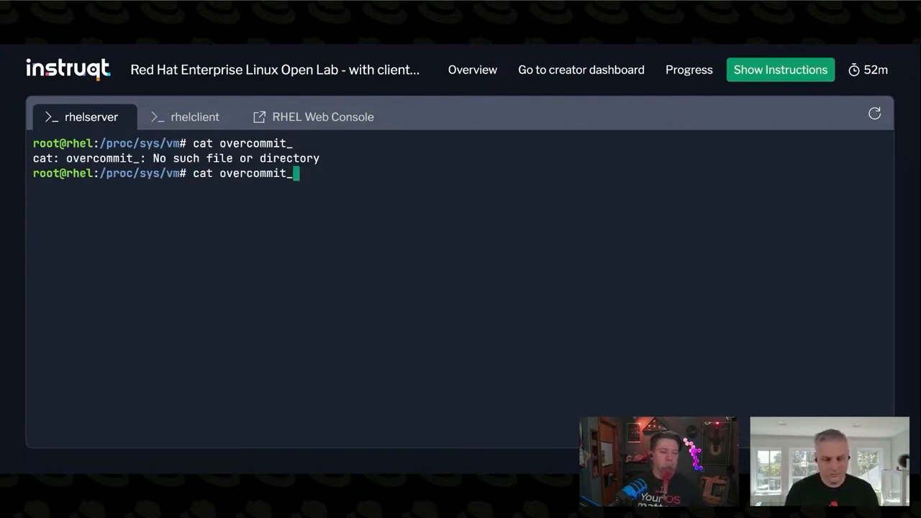
pyautogui.press('Return')
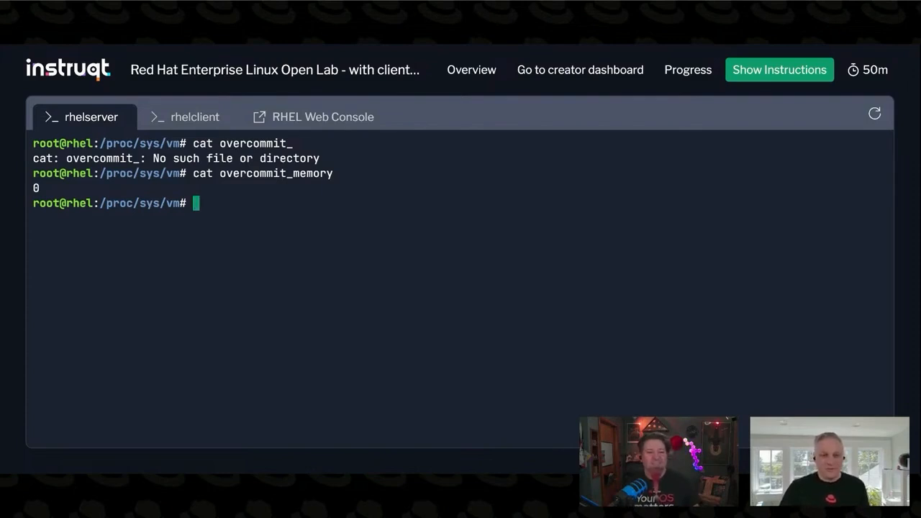
# Run pmap 2526 | less to page process 2526's memory map
pyautogui.write('pmap 2526 | less')
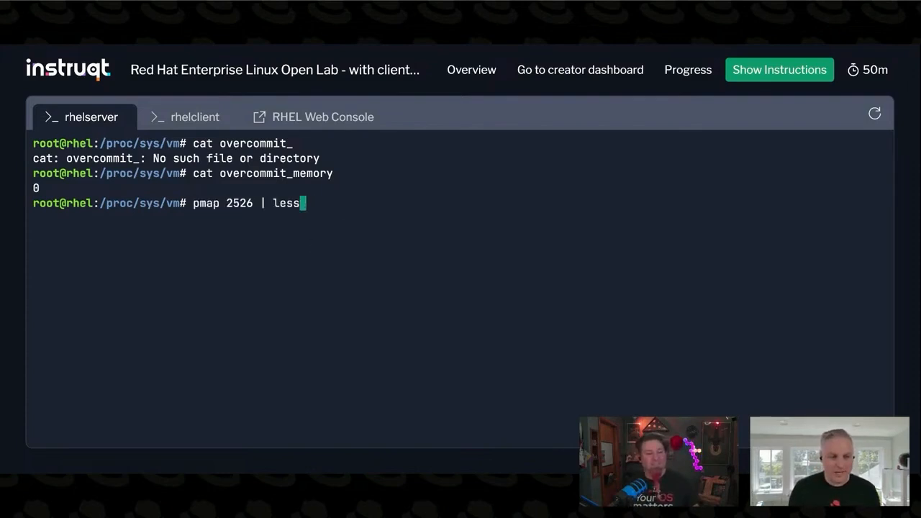
pyautogui.press('Return')
pyautogui.write('cd /p')
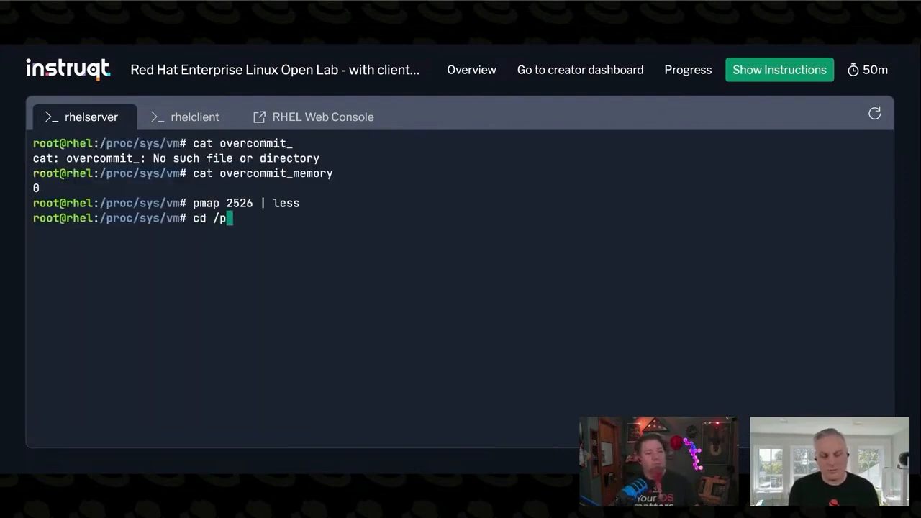
# Enter /proc/2526/, list its files, and try opening the mem file with less
pyautogui.write('roc/25')
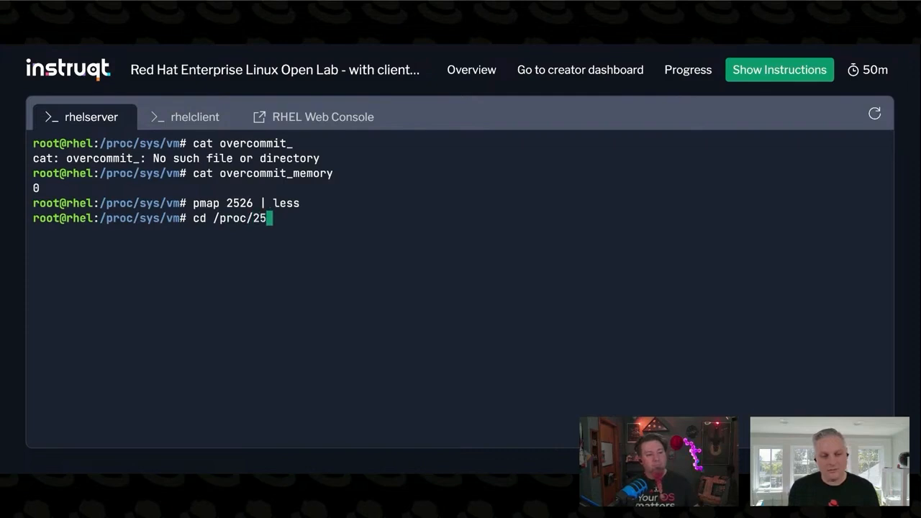
pyautogui.press('Return')
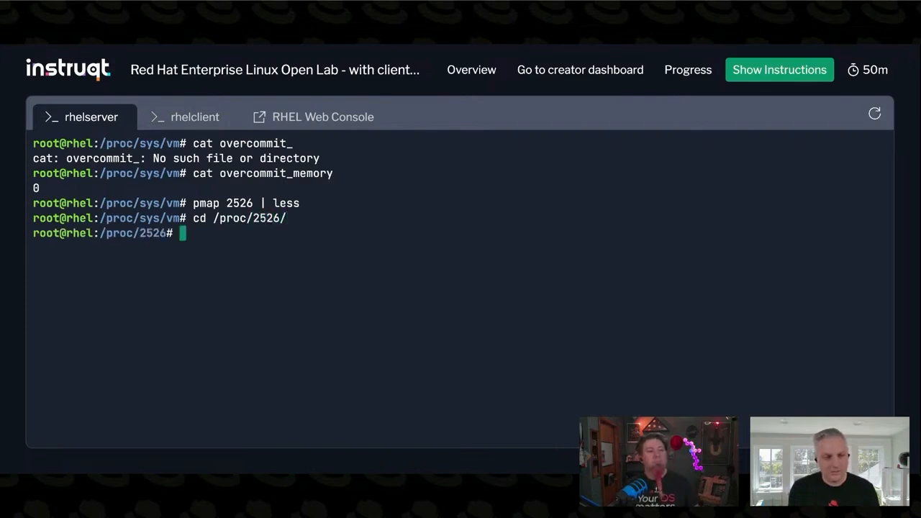
pyautogui.write('ls')
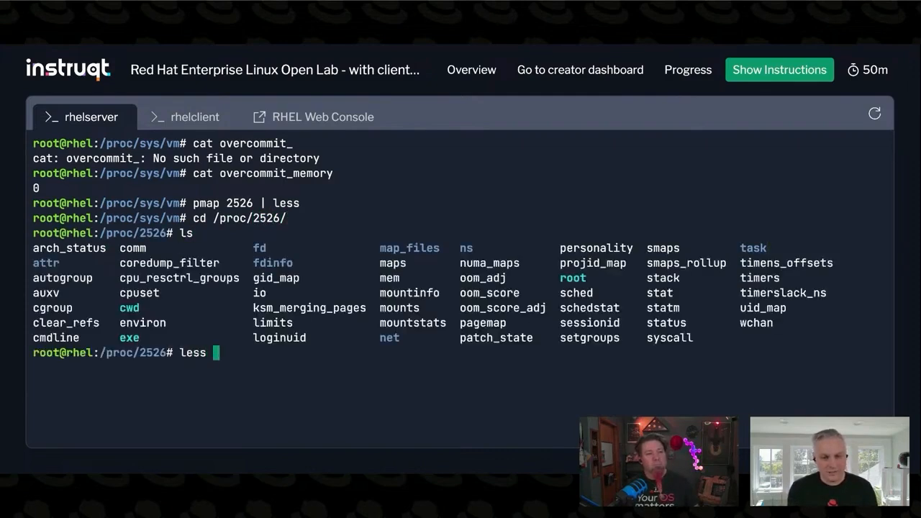
pyautogui.write('mem')
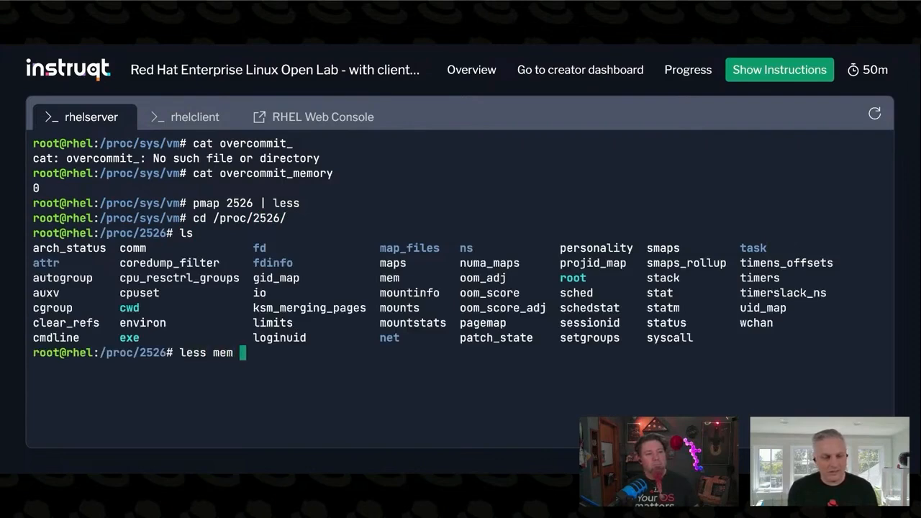
pyautogui.press('Return')
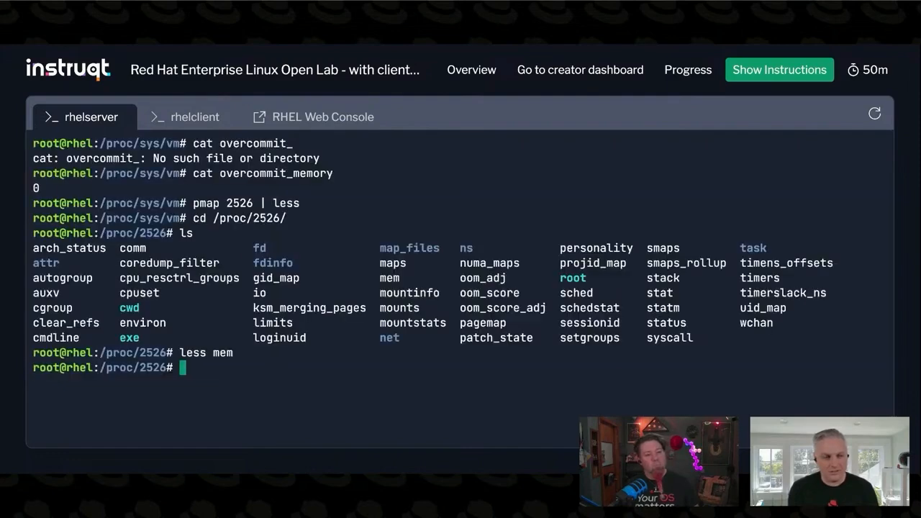
# Page through process 2526's smaps and maps files in less, then quit to the prompt
pyautogui.write('less s')
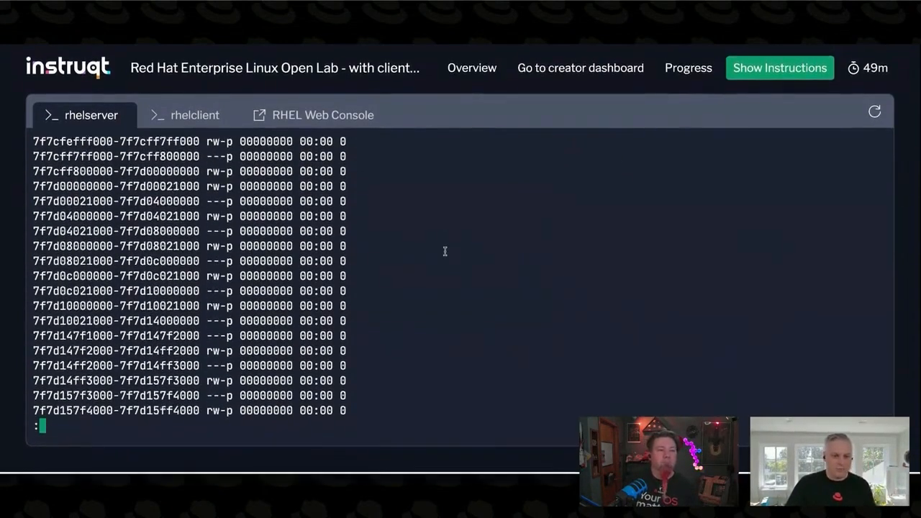
pyautogui.scroll(-3)
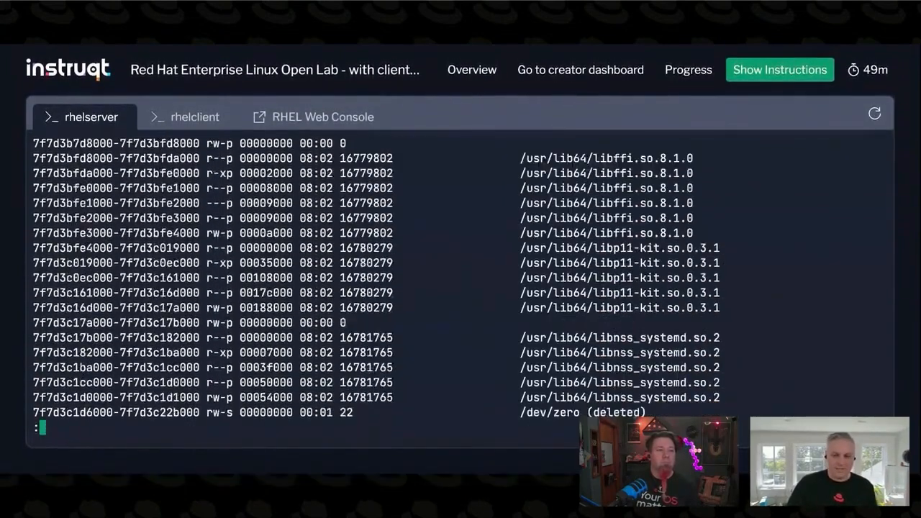
pyautogui.scroll(-3)
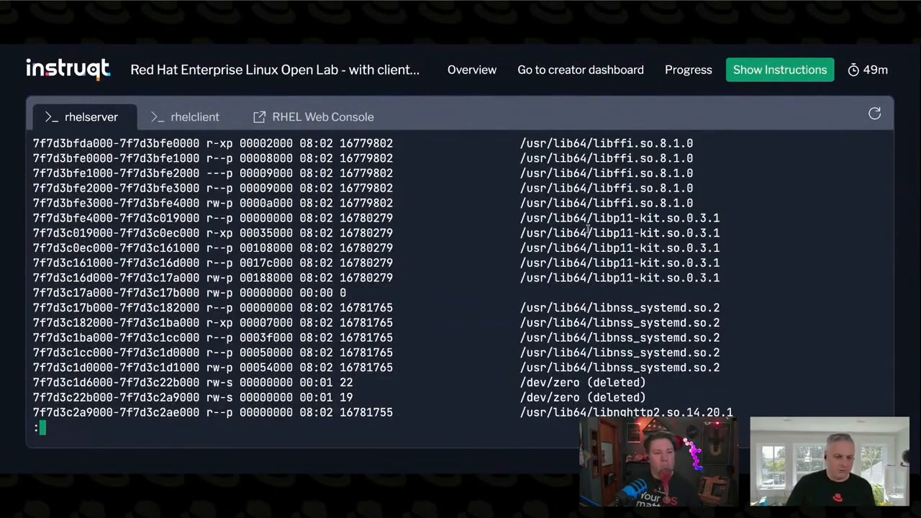
pyautogui.press('q')
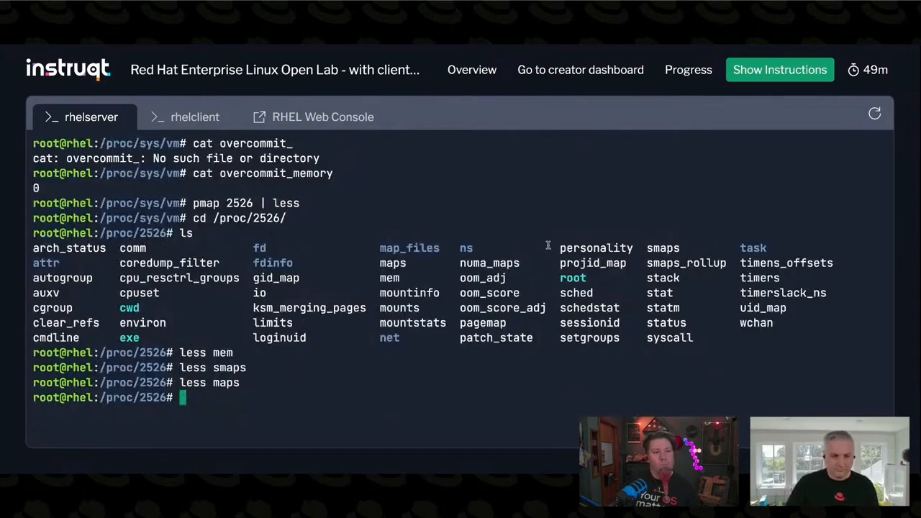
pyautogui.moveTo(493, 302)
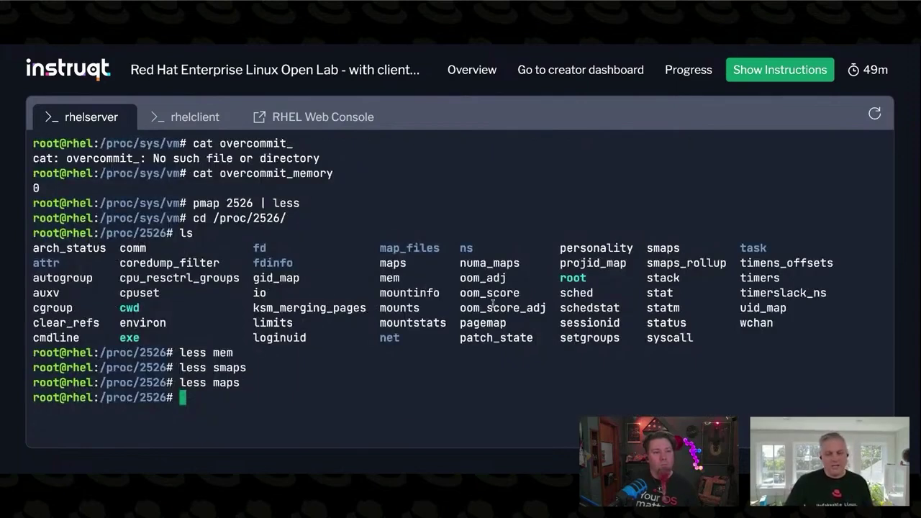